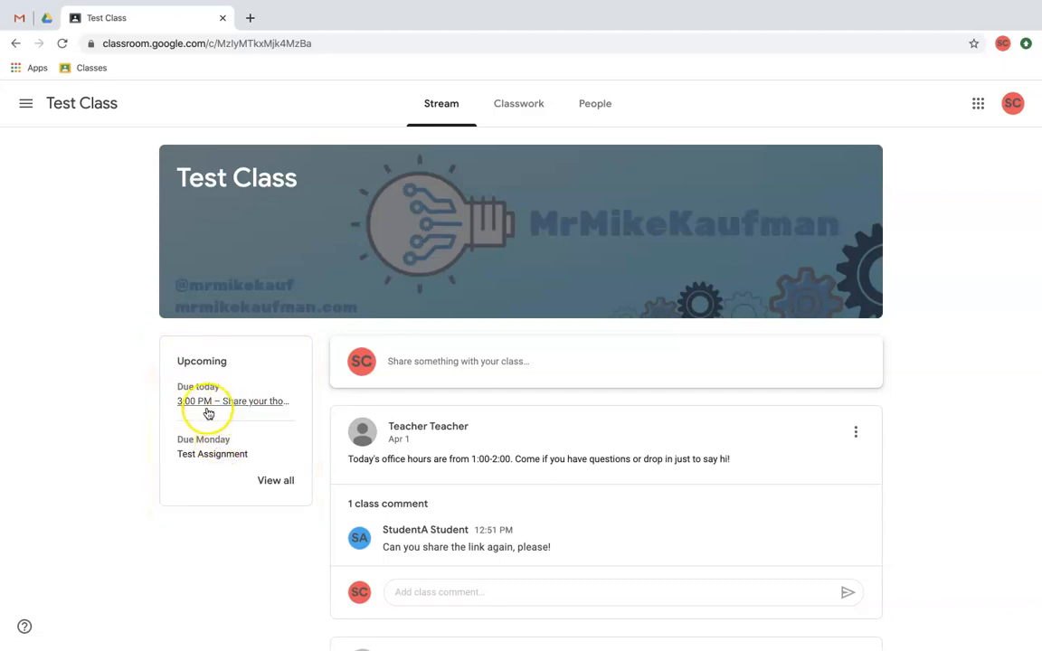
mouse_move(203, 413)
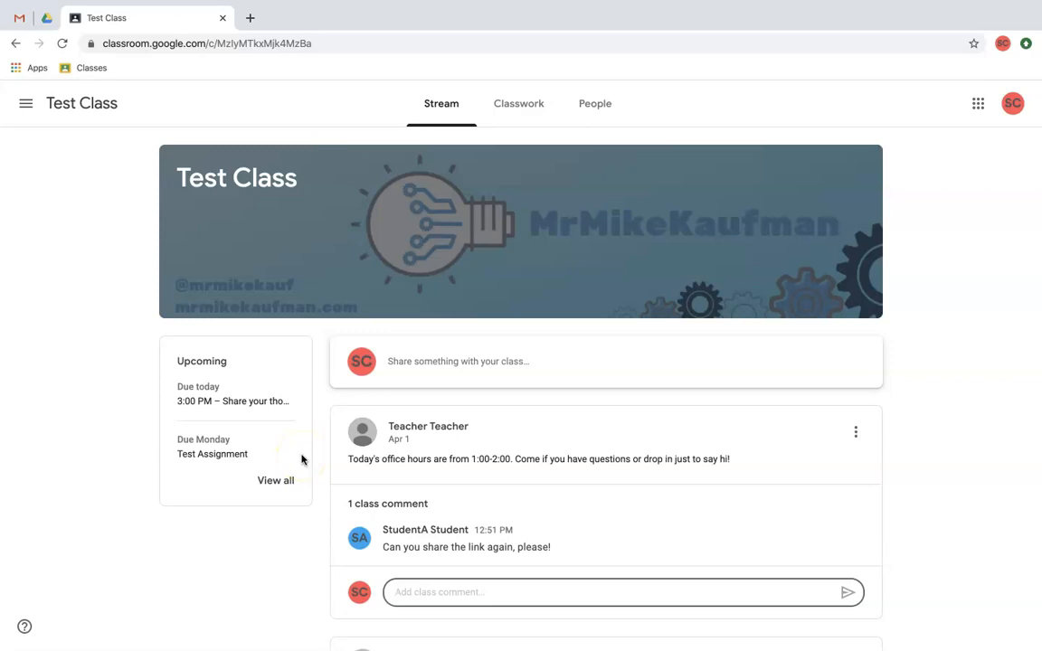
Type 'Post information here to help my friends.' as a comment on the office hours post
scroll(down, 3)
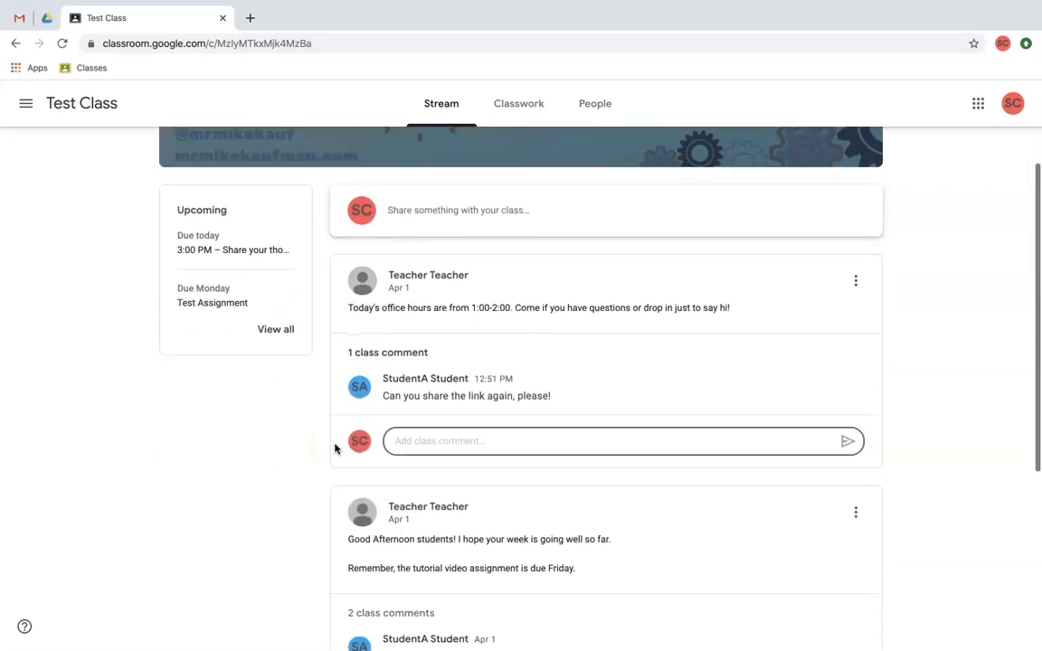
scroll(down, 3)
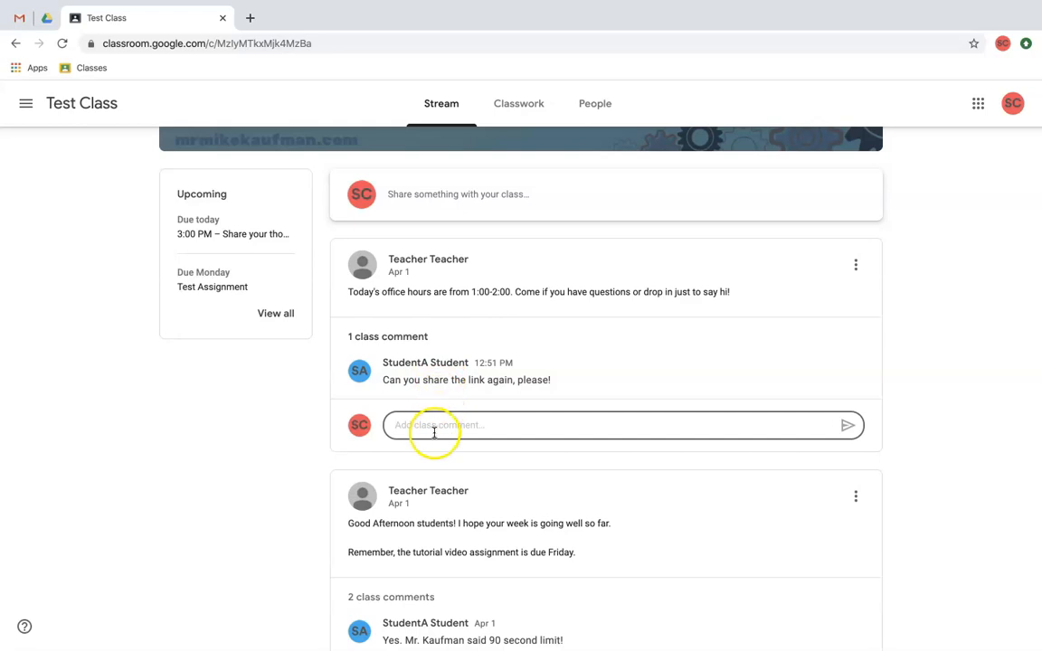
text(Post information here to help my friends.)
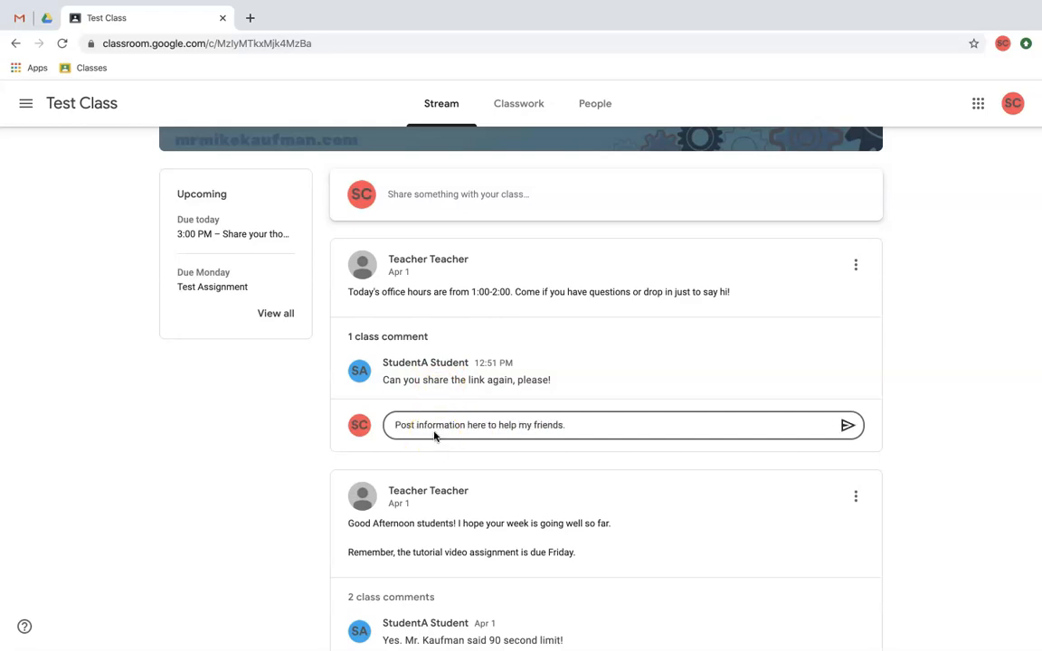
scroll(down, 3)
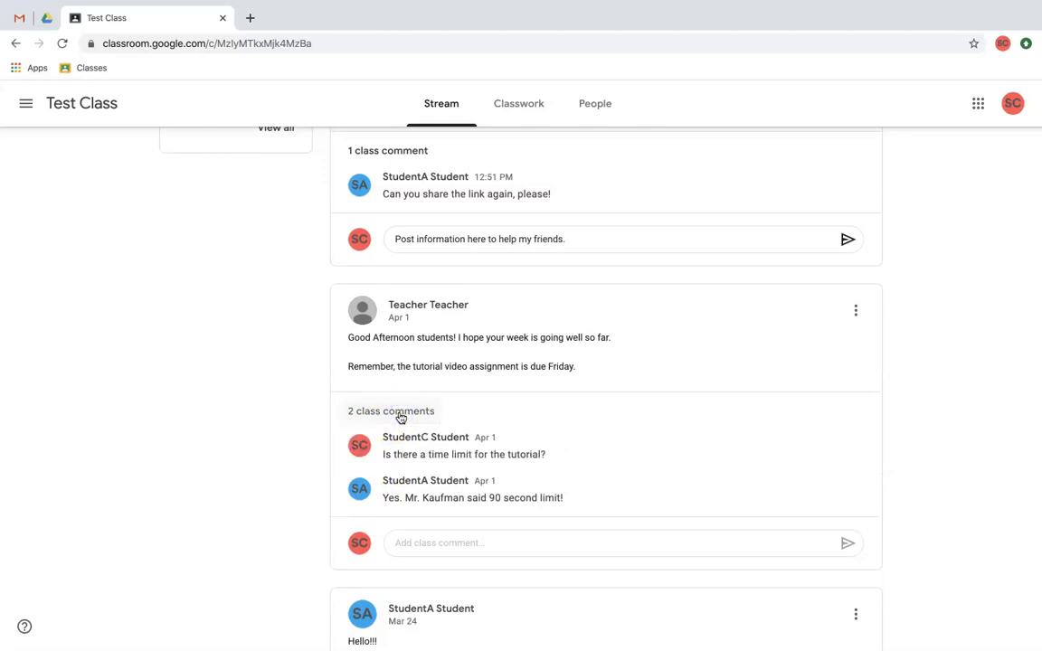
scroll(down, 3)
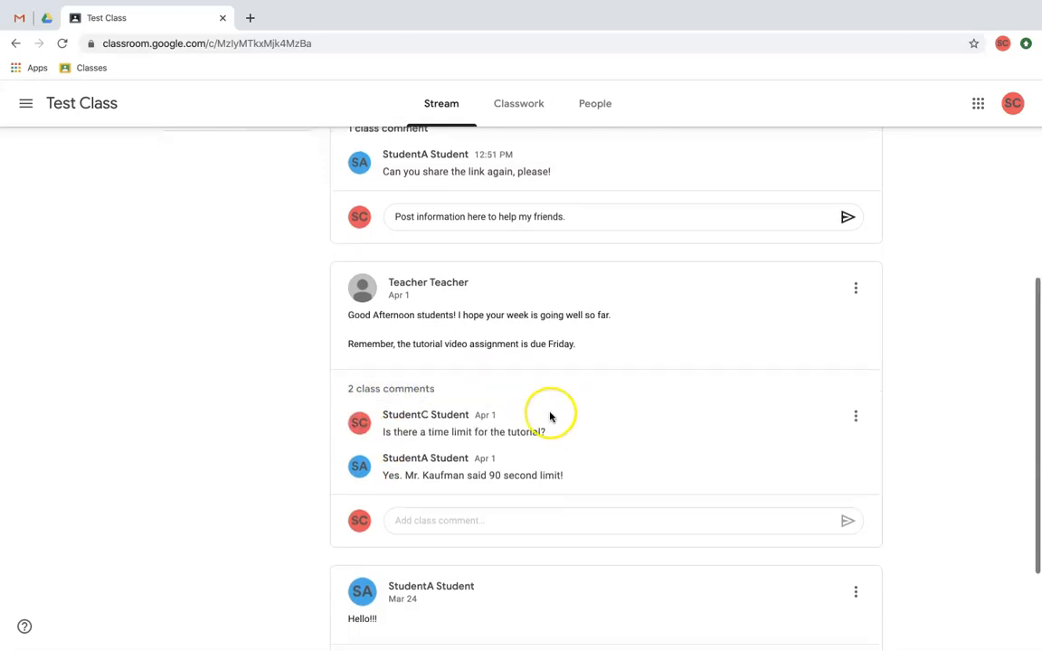
mouse_move(523, 418)
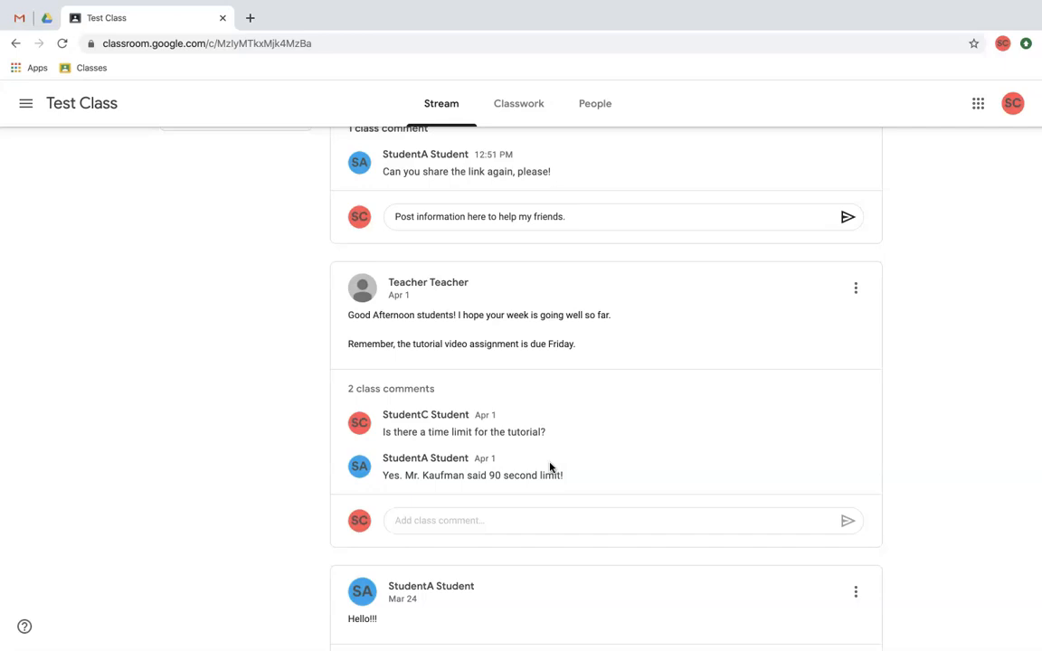
scroll(down, 3)
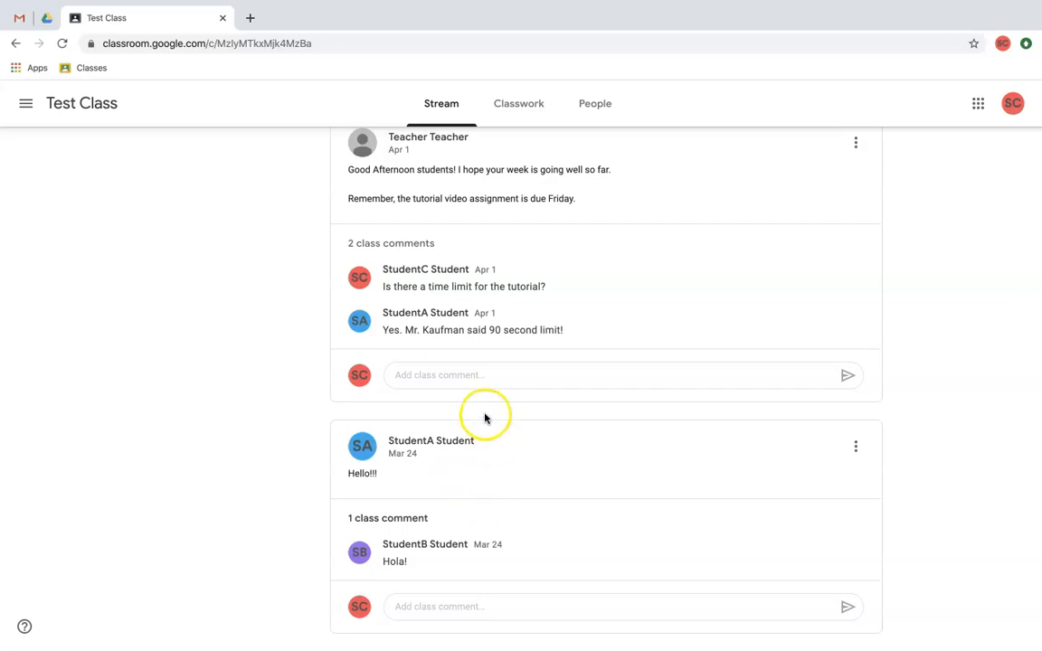
Discard the unsent stream reply and open the Kaizena GDL assignment from Classwork
click(519, 103)
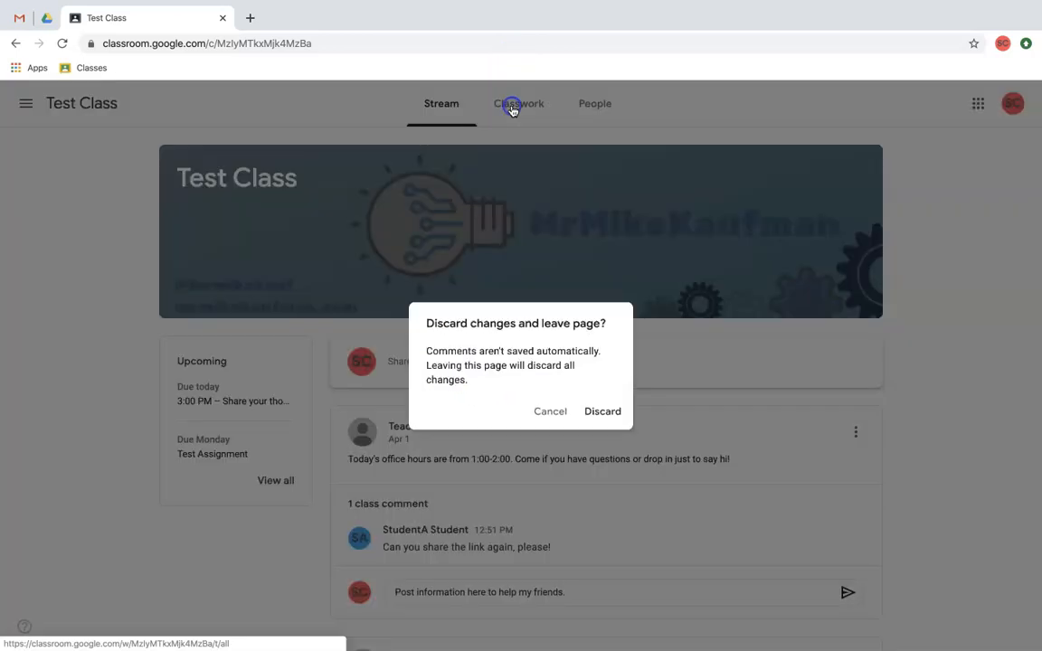
click(603, 412)
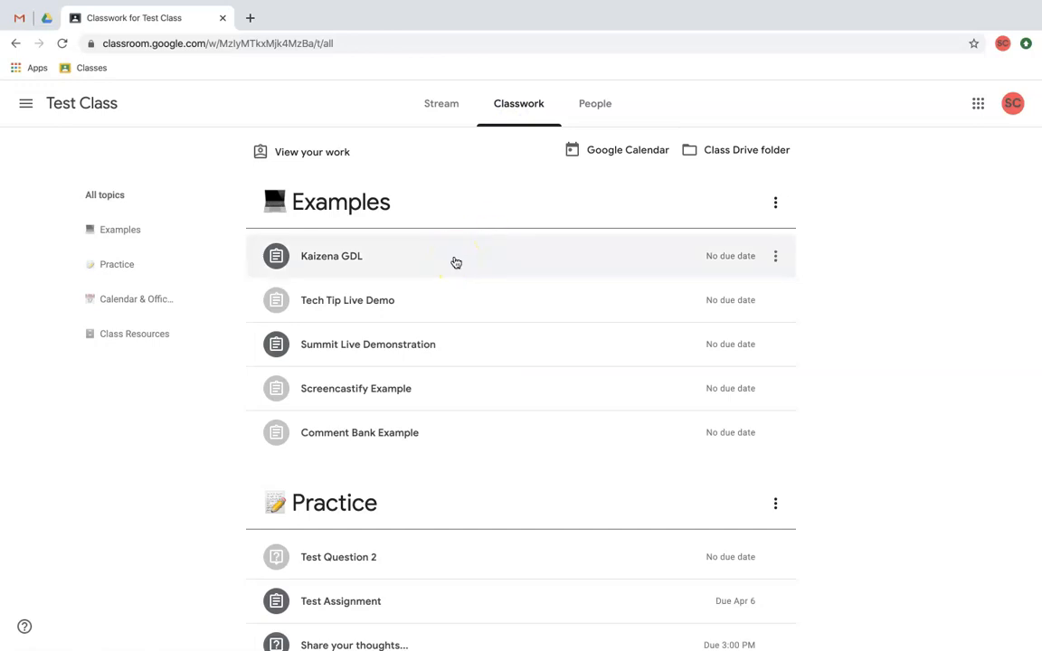
click(332, 256)
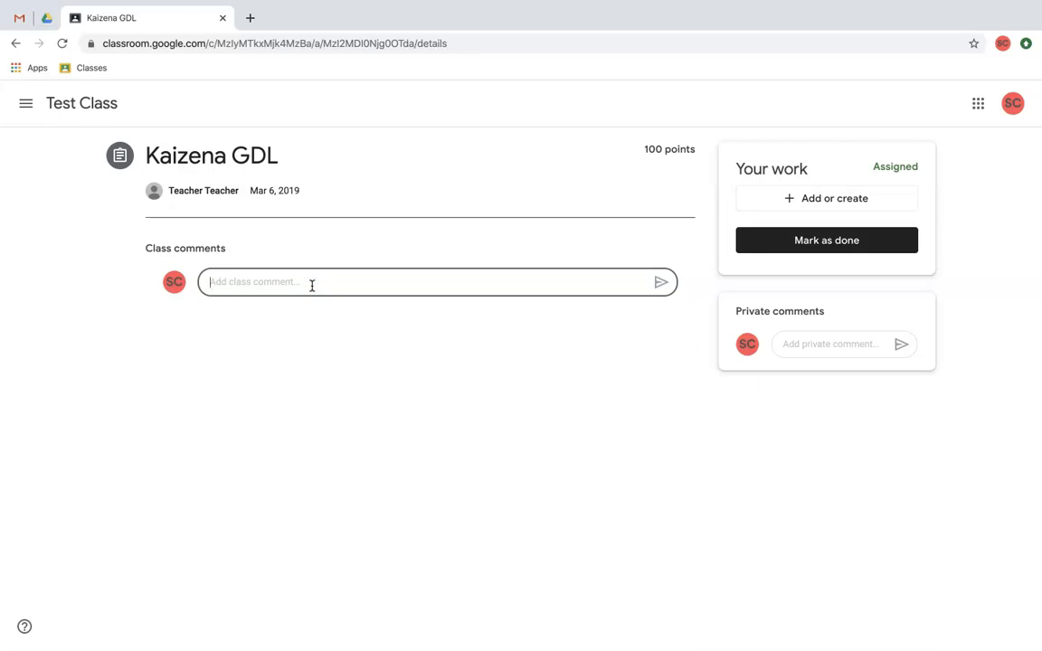
Post the class comment 'Do I need to attach my essay here or'
text(D)
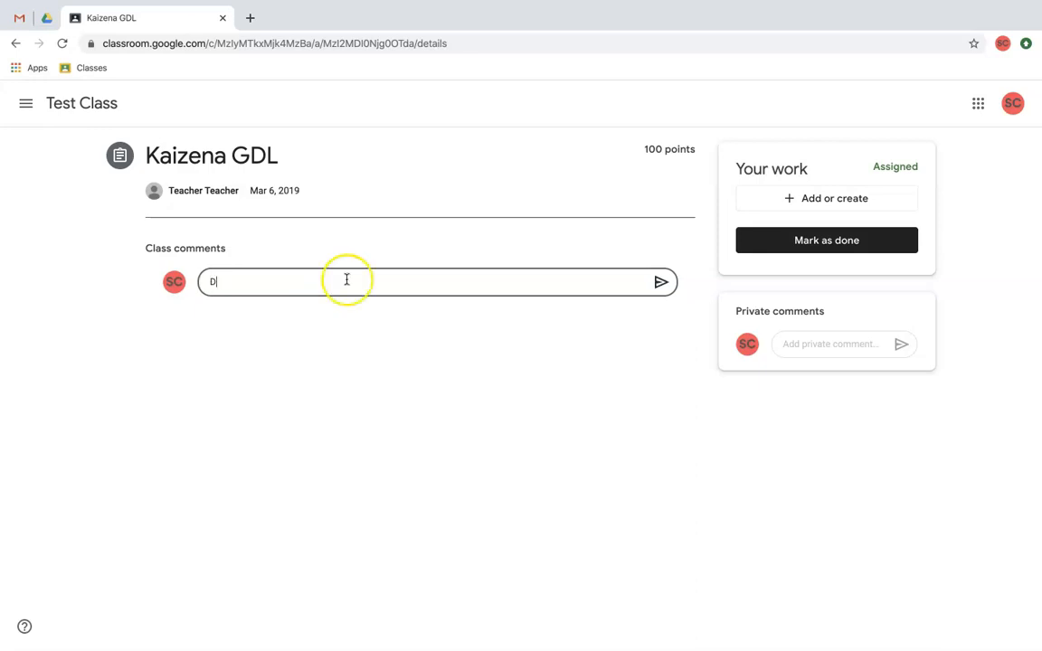
text(Do I need to attach my essay here or)
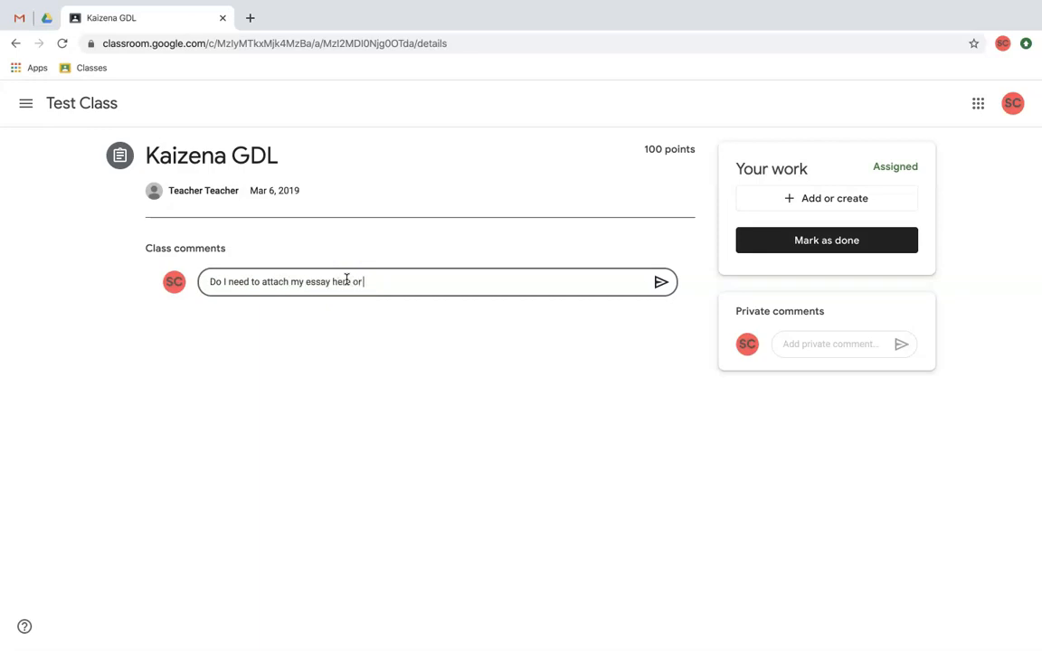
click(661, 281)
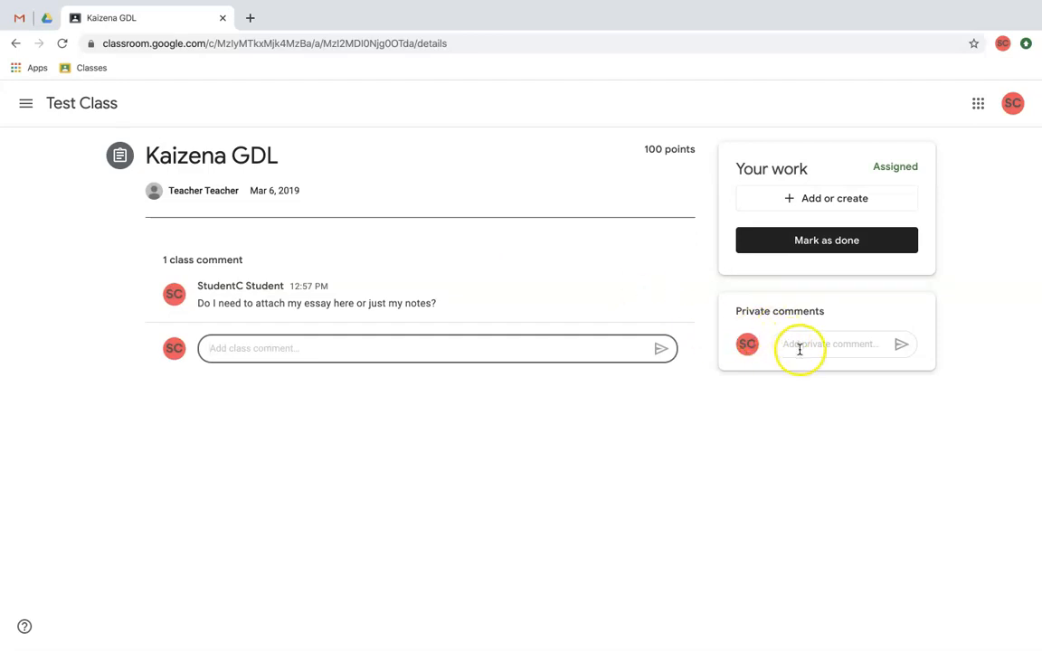
Send the private comment 'Hi Mr. Teacher,' to the teacher
text(Hi Mr. Teacher,)
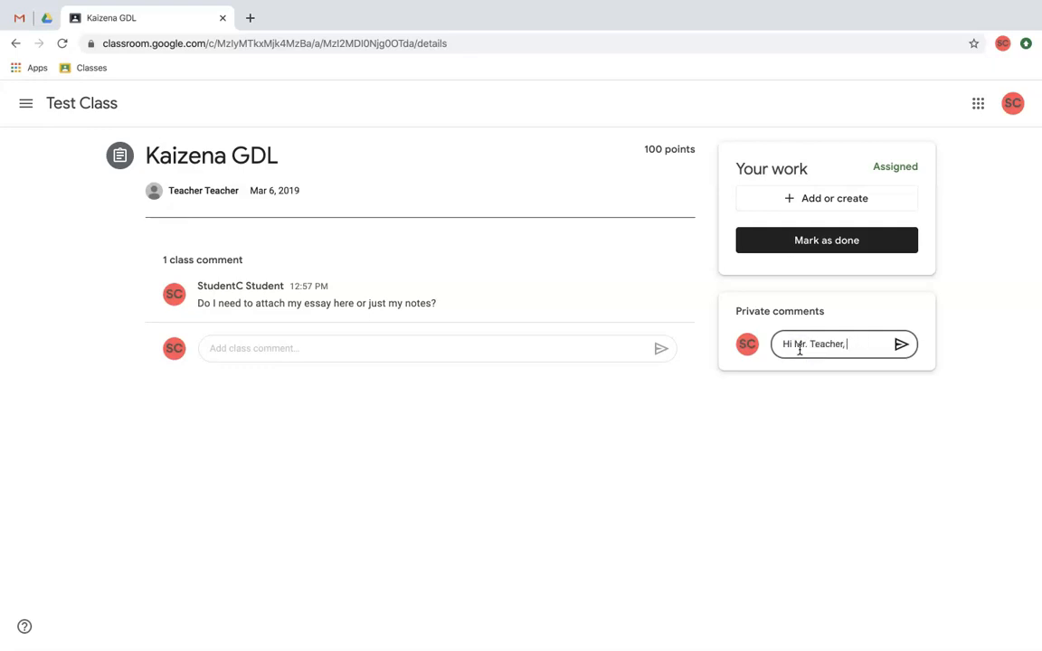
click(902, 345)
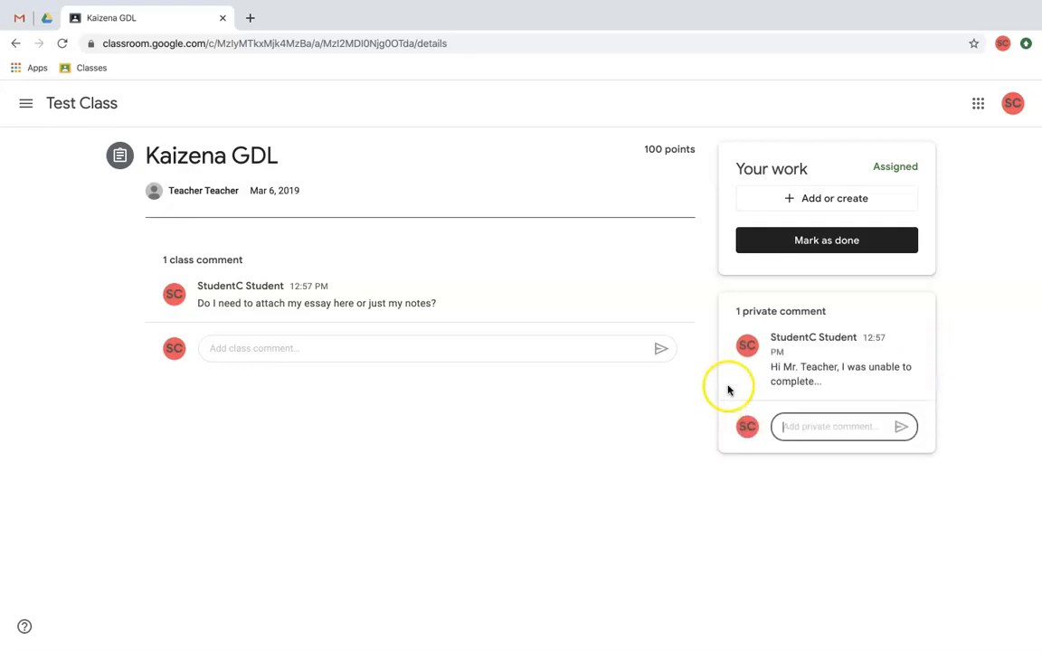
click(825, 198)
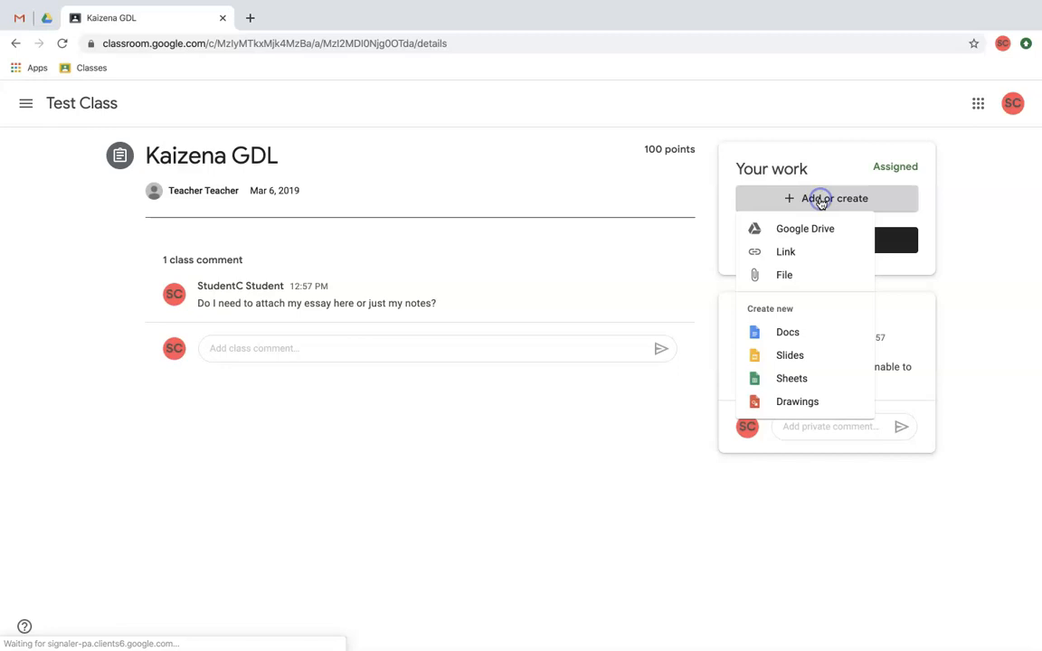
Attach the Tech Tip Example Essay from Google Drive and start turning it in
click(804, 228)
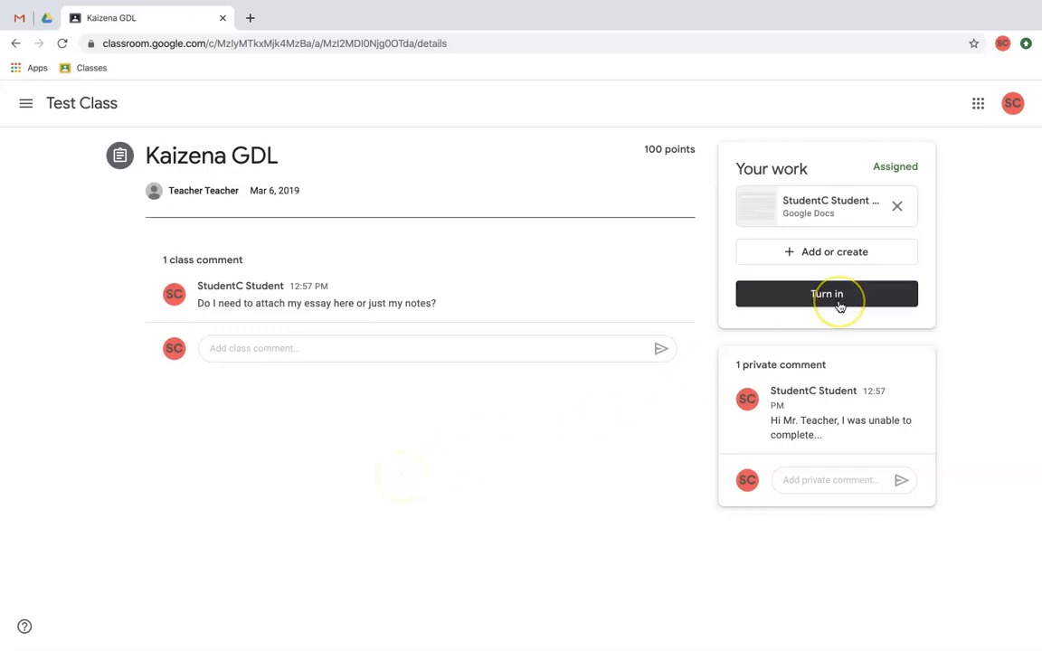
click(826, 294)
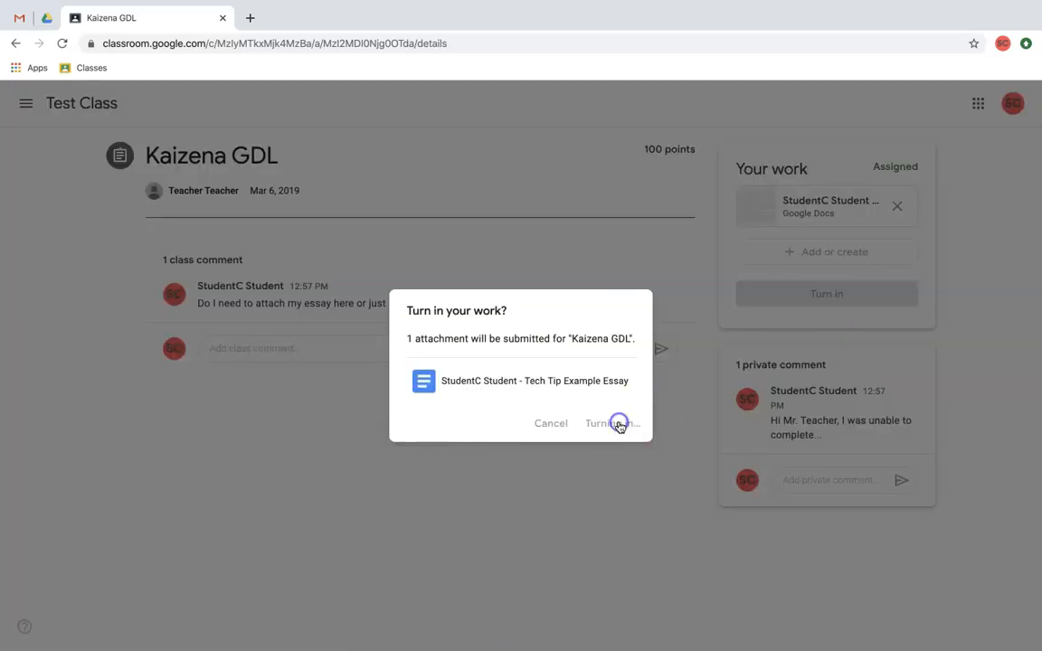
Confirm turning in the Kaizena GDL work with the attached essay
click(613, 423)
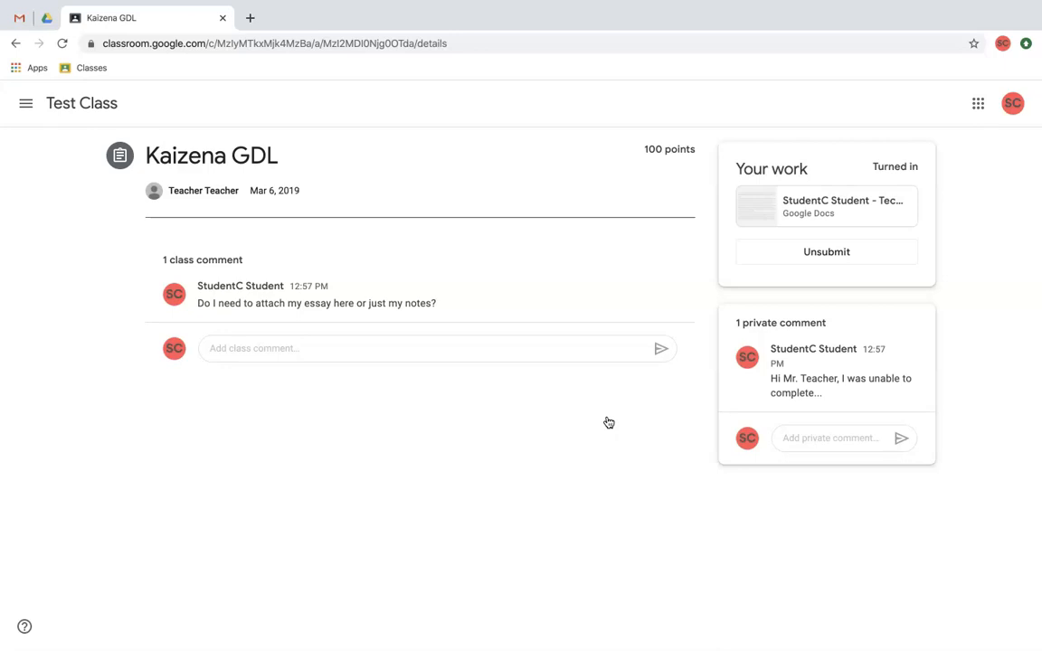
mouse_move(183, 262)
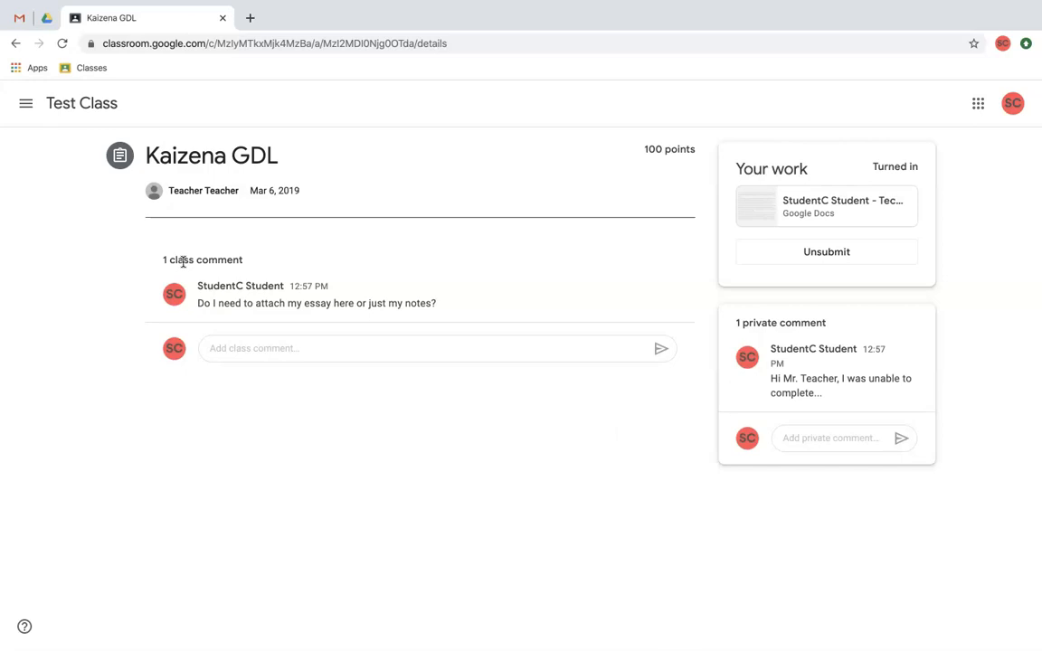